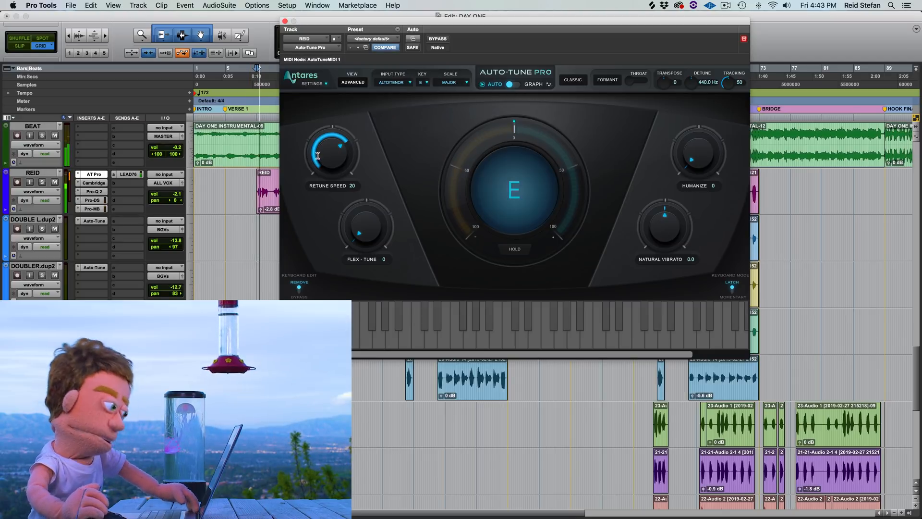
- Toggle the Auto-Tune Pro header from Auto mode to Graph mode
drag(330, 150, 330, 164)
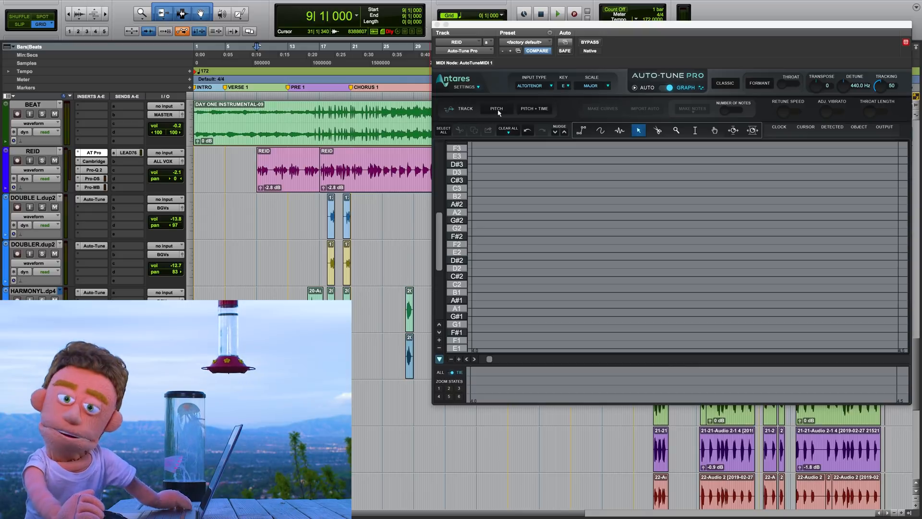
- Arm Track Pitch, commit the vocal up to the Auto-Tune insert, and delete the committed REID.cm copy
click(495, 109)
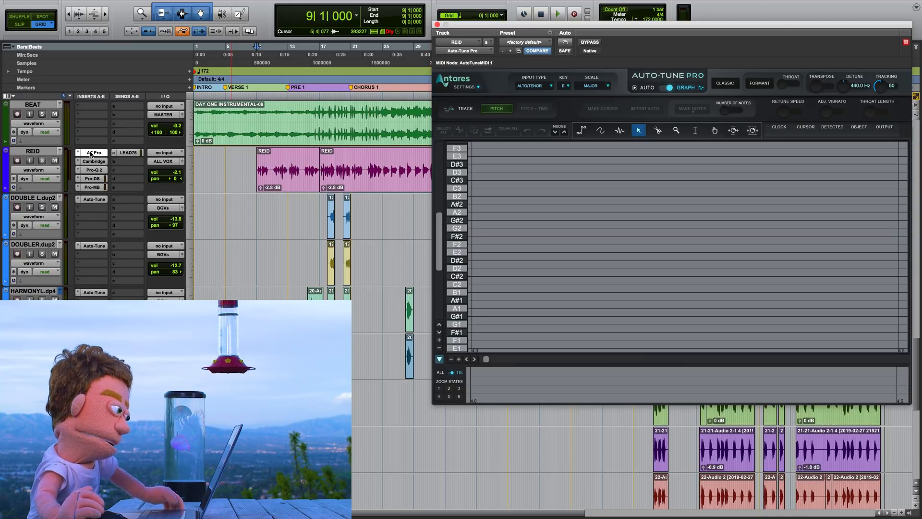
right_click(93, 153)
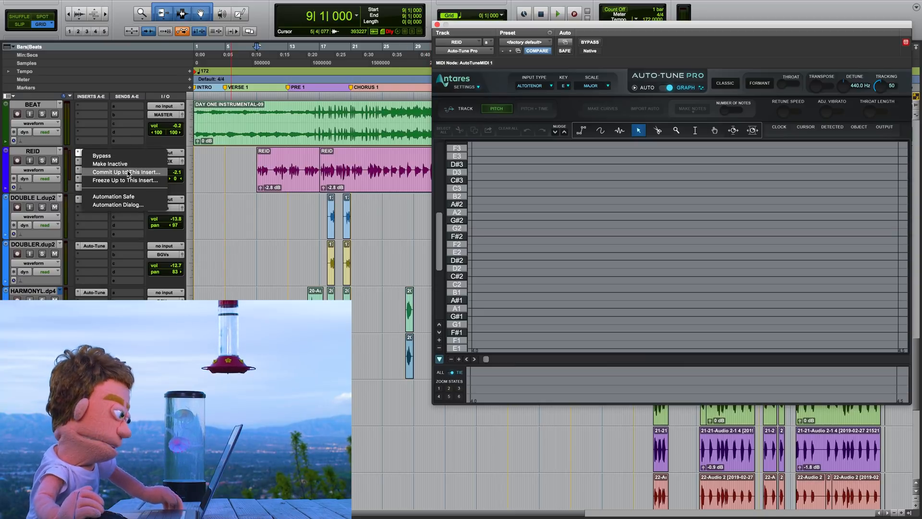
click(125, 171)
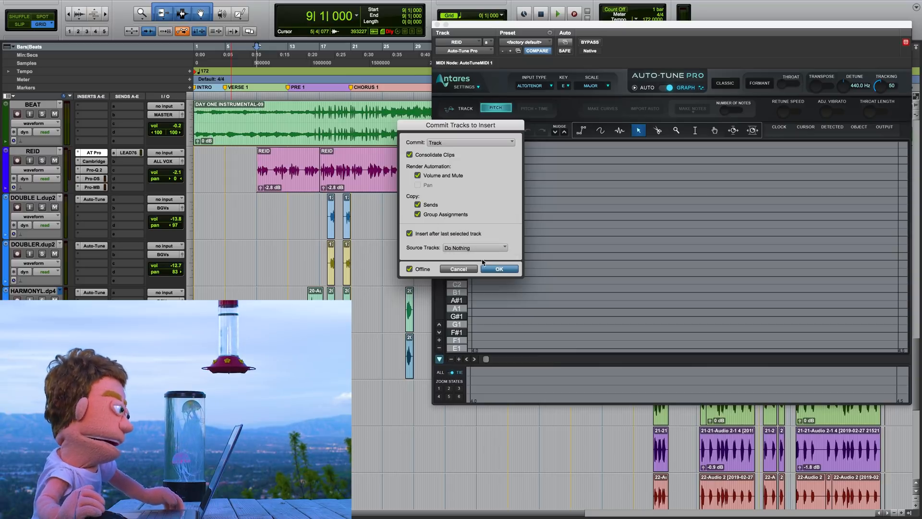
click(498, 269)
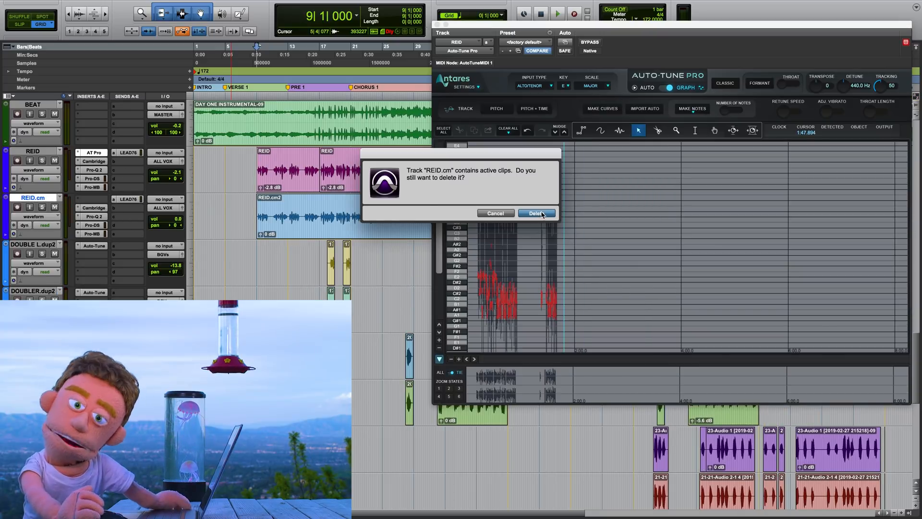
click(535, 213)
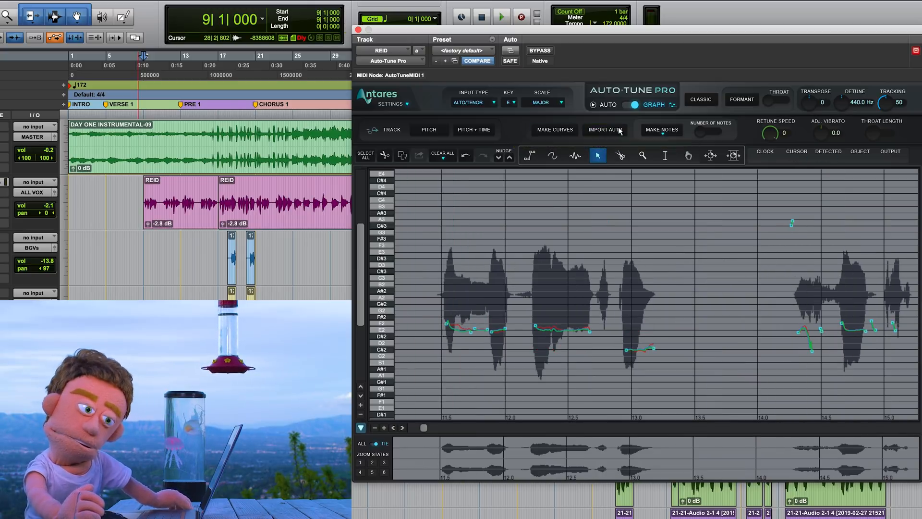
- Make Notes from the first phrase's tracked pitch and set their retune speed to zero
click(661, 130)
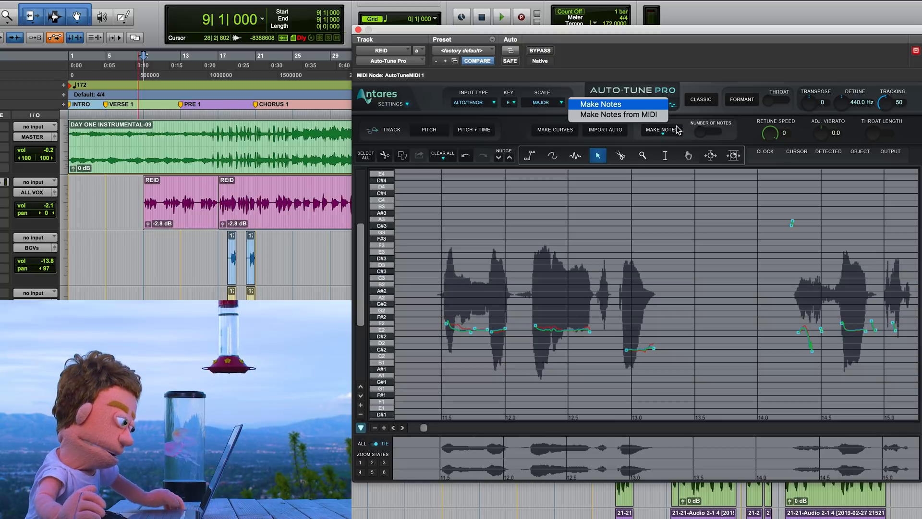
click(601, 104)
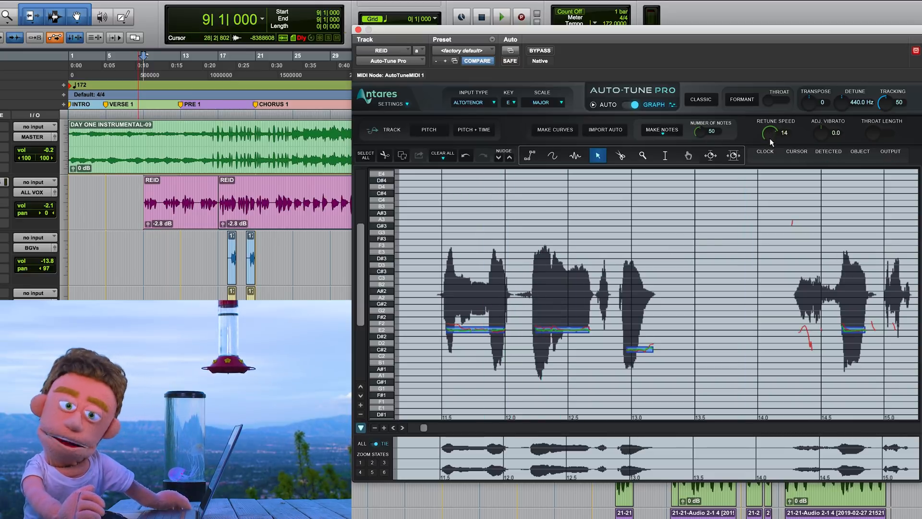
drag(771, 132, 782, 105)
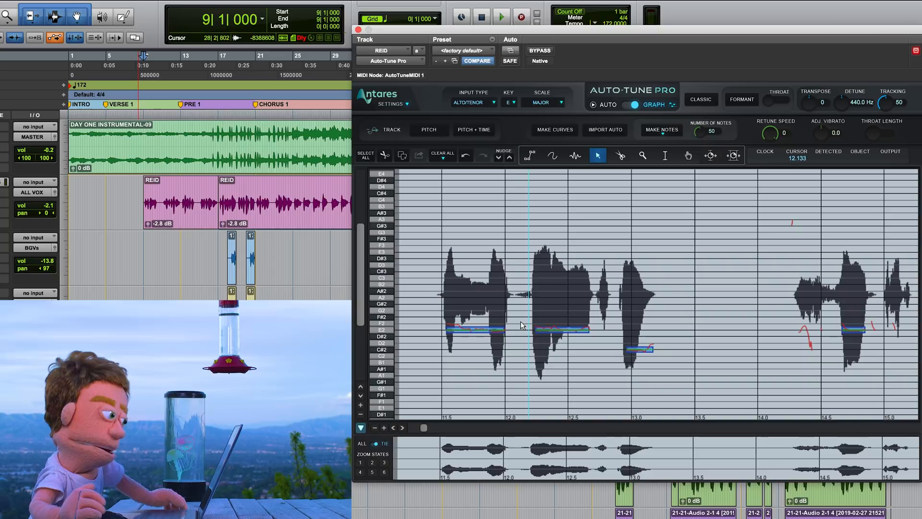
click(501, 16)
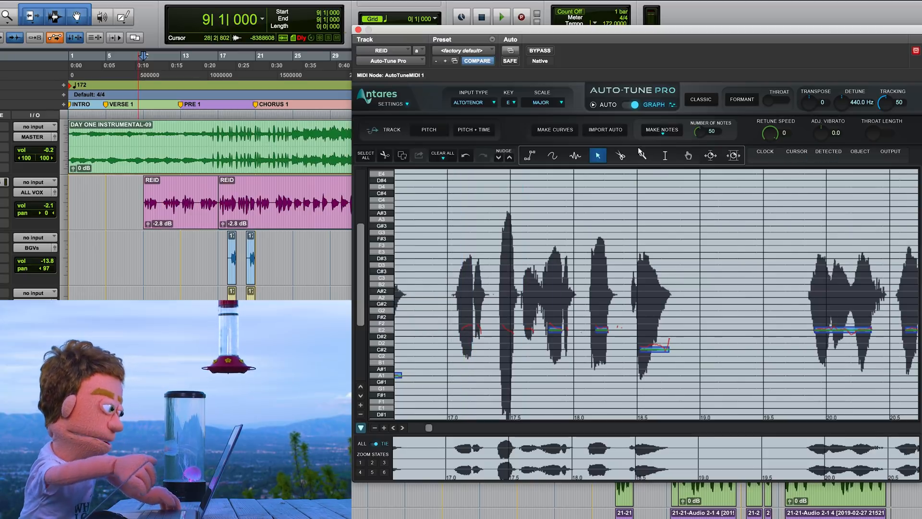
- Select the next phrase's E2 notes, set retune speed 15, and snap the stray note onto C#2
click(575, 156)
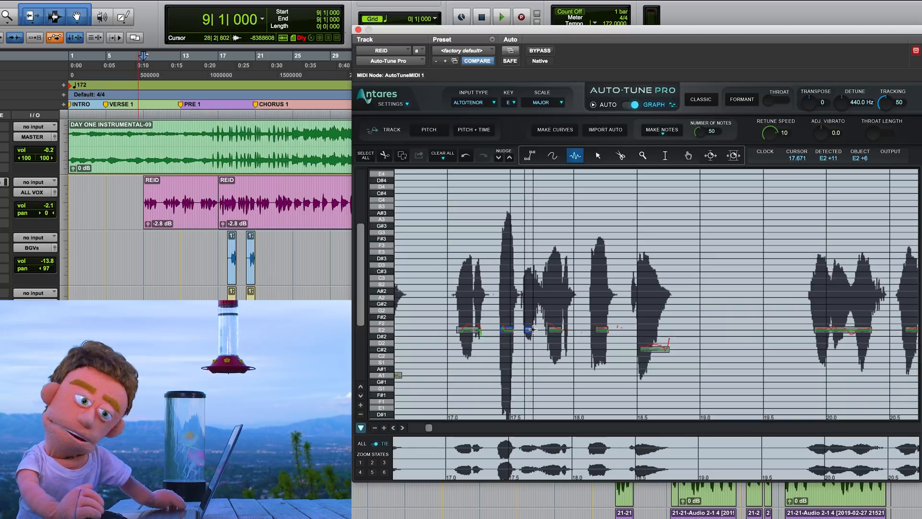
click(501, 16)
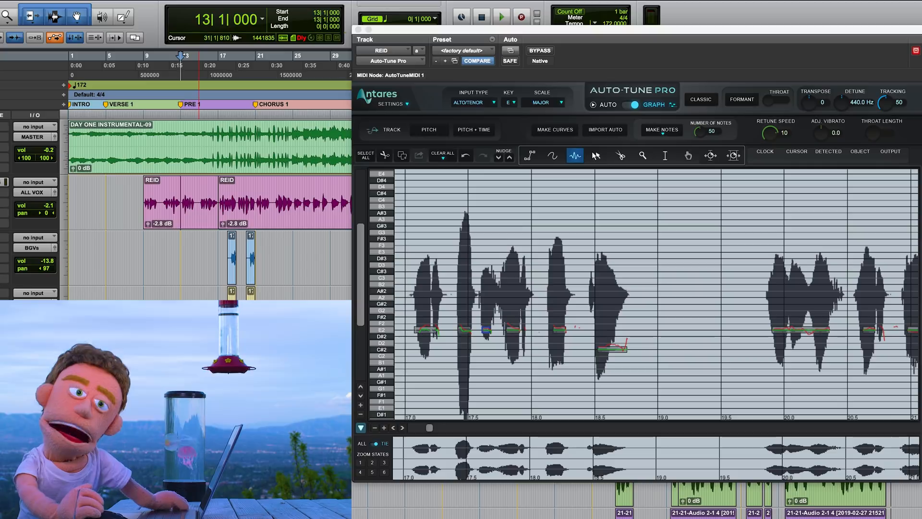
click(597, 155)
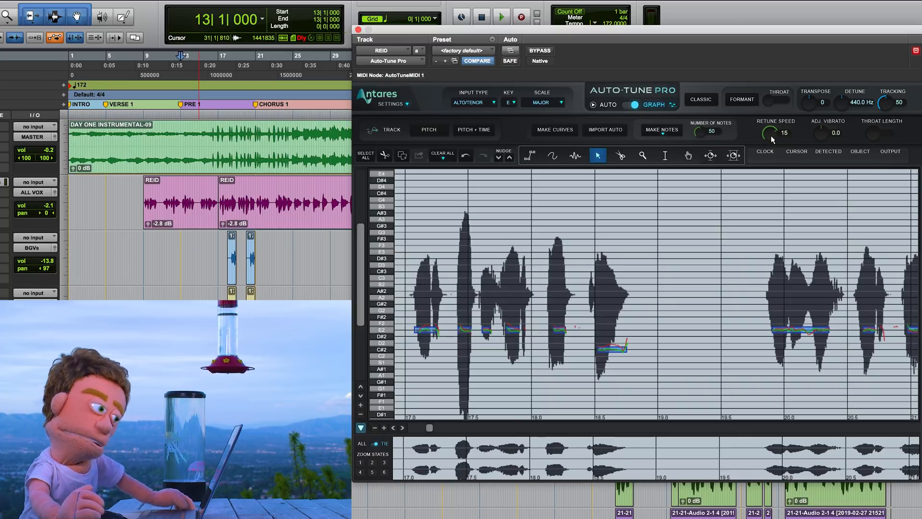
click(501, 16)
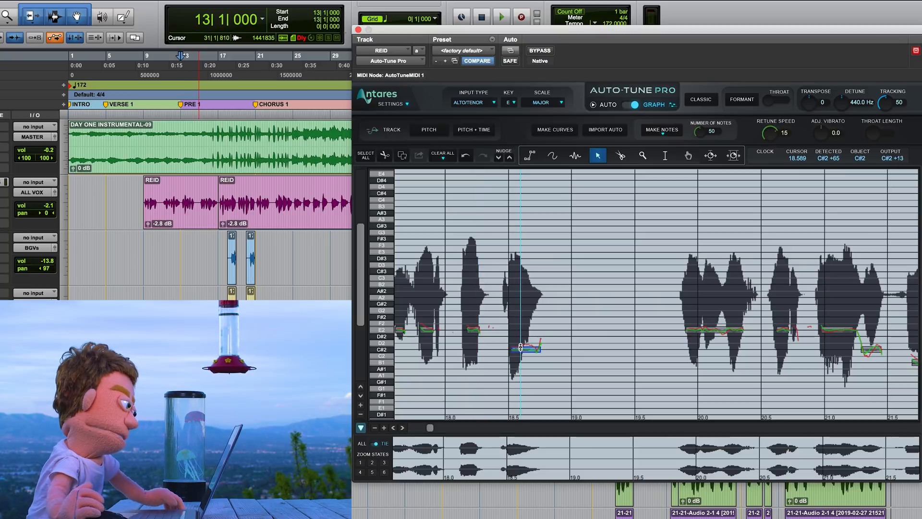
drag(775, 133, 769, 139)
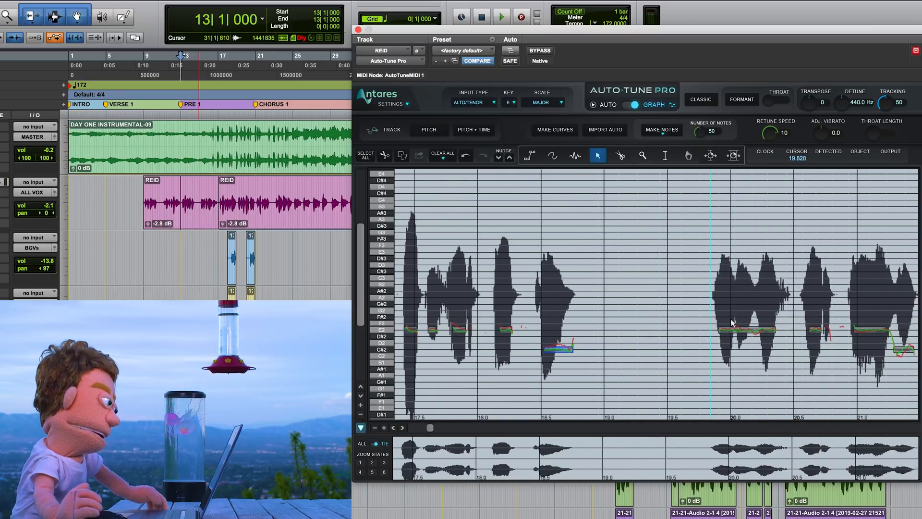
click(552, 155)
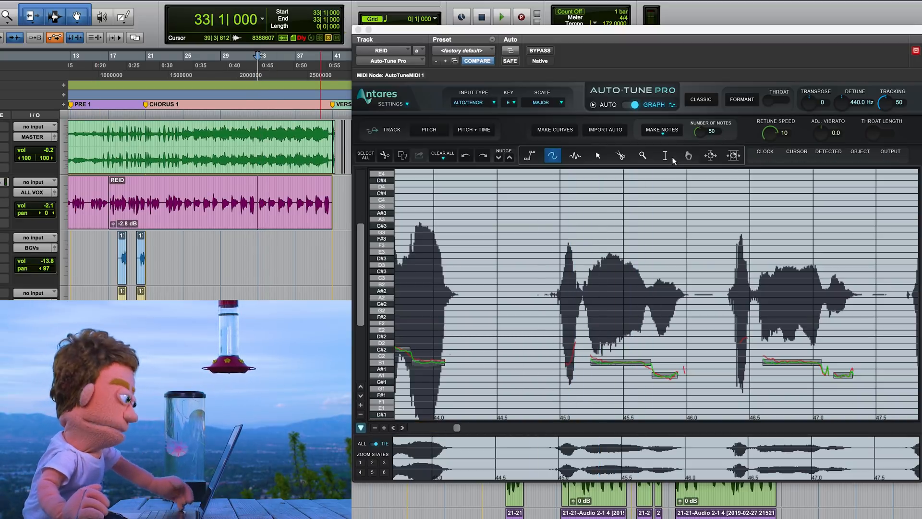
- Draw and adjust the chorus pitch curves so notes sit on B1 and A#1 at retune speed 10
click(574, 156)
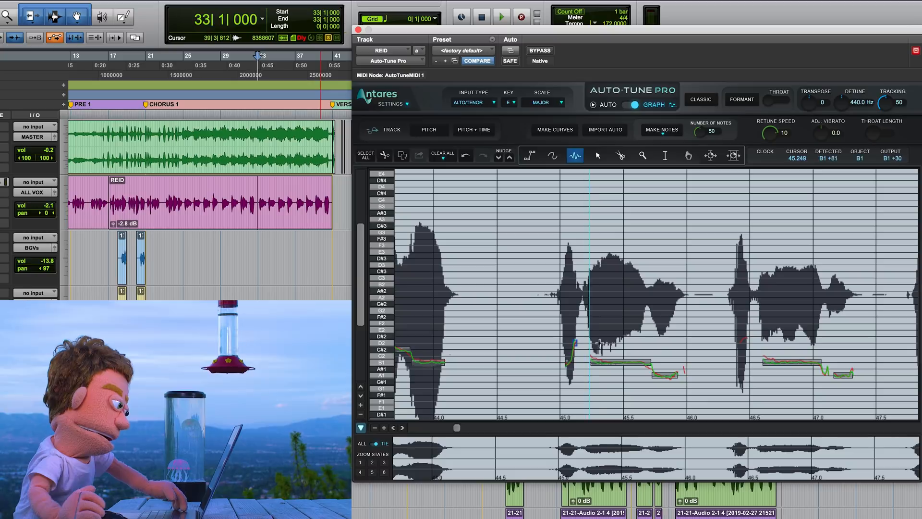
click(501, 16)
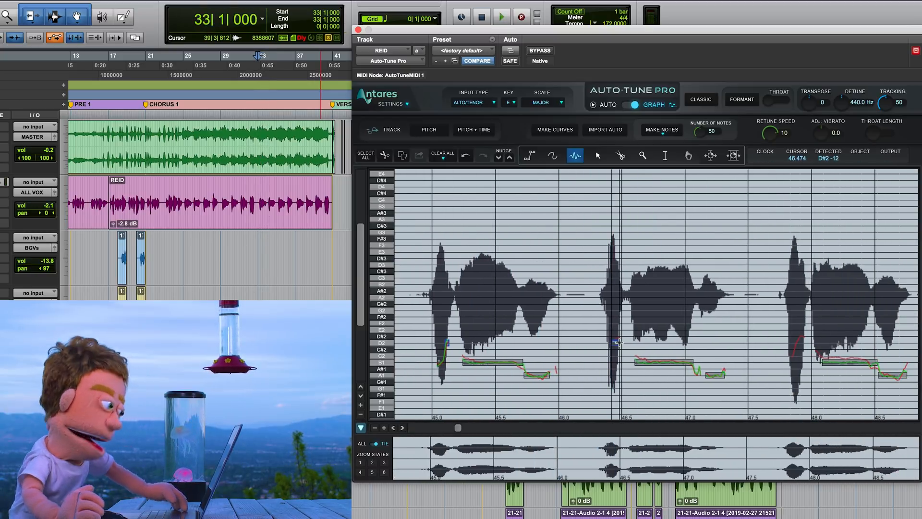
click(501, 16)
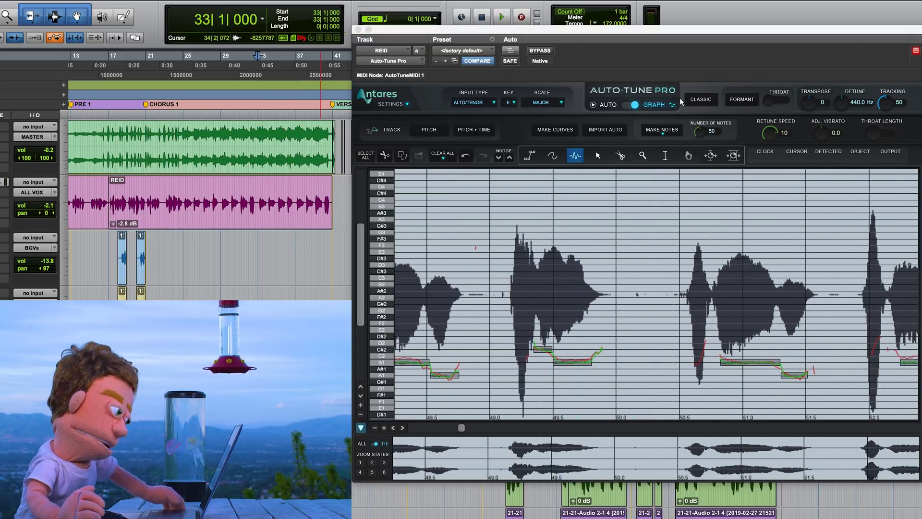
click(597, 156)
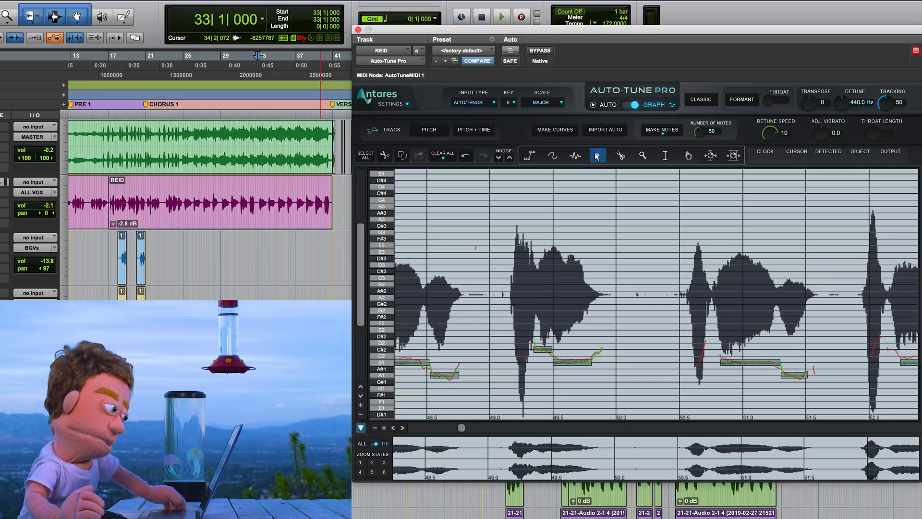
click(575, 156)
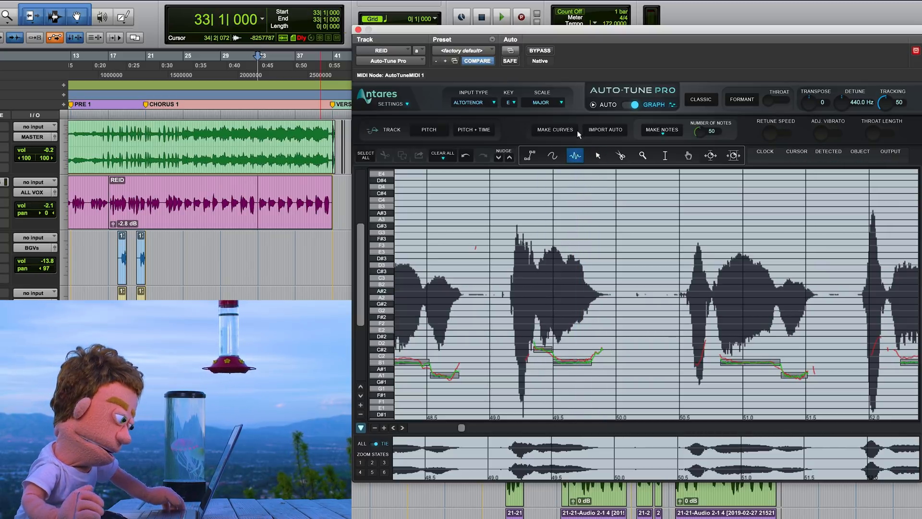
click(597, 155)
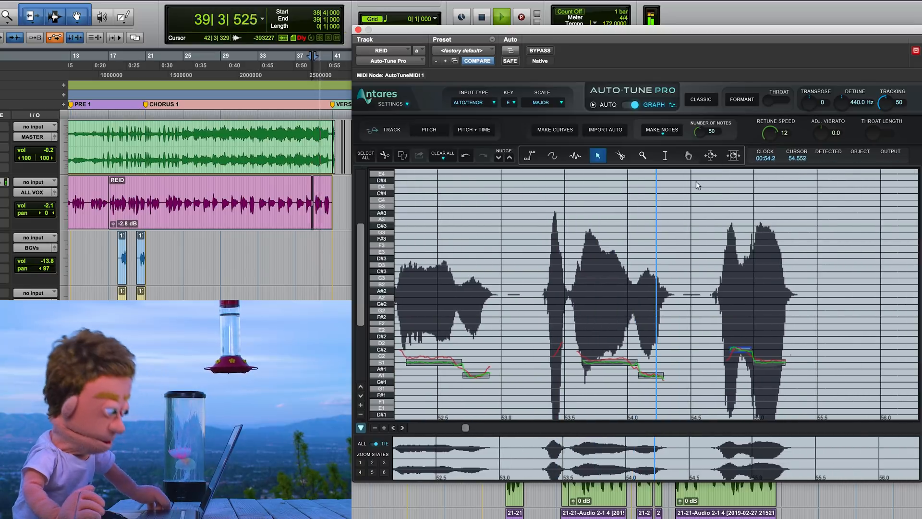
- Stop chorus playback and scroll the graph back to the opening phrases around 16–20 seconds
click(499, 16)
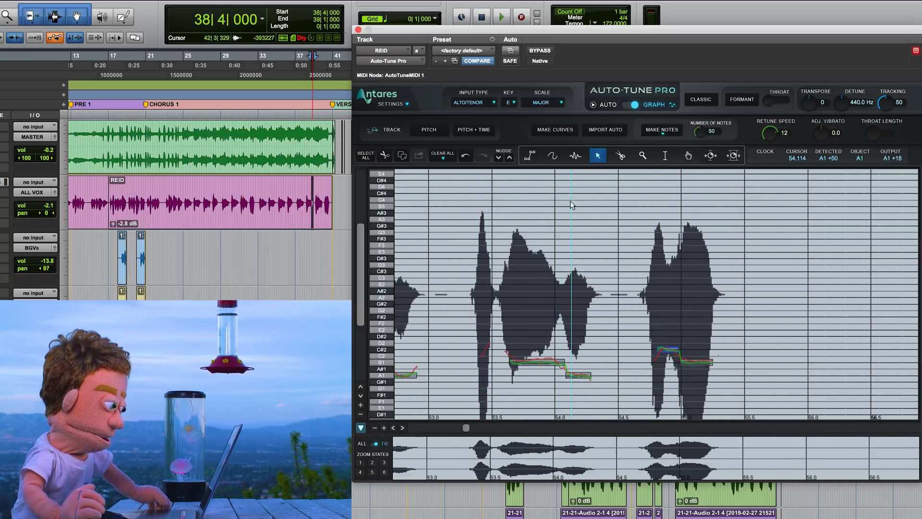
click(574, 155)
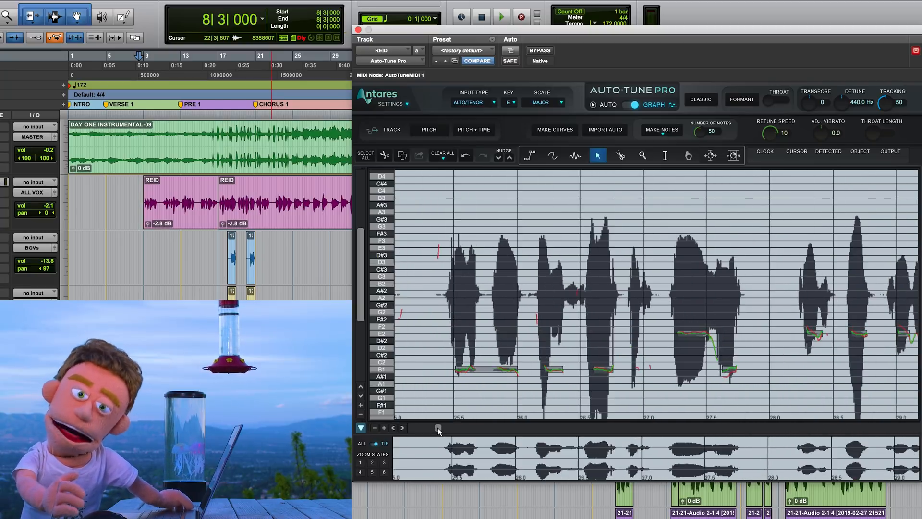
scroll(left, 3)
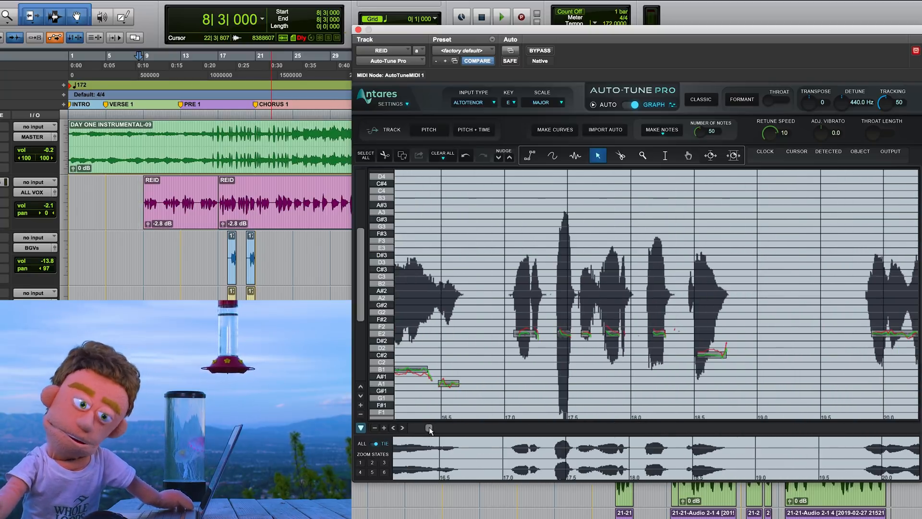